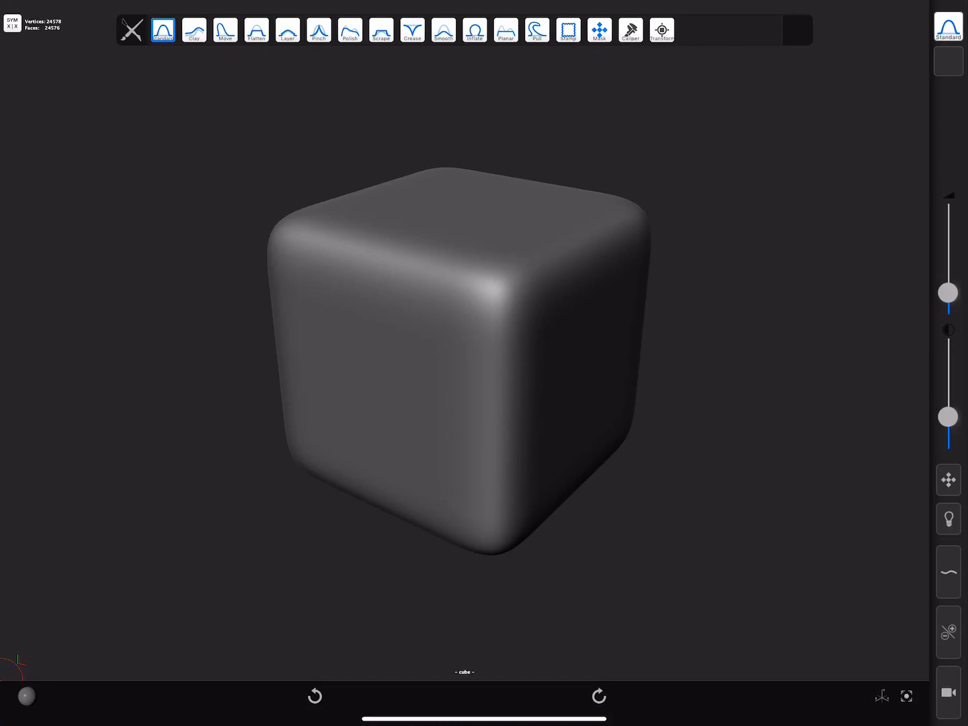
- Activate the Transform tool so the move gizmo appears on the rounded cube
left_click(661, 30)
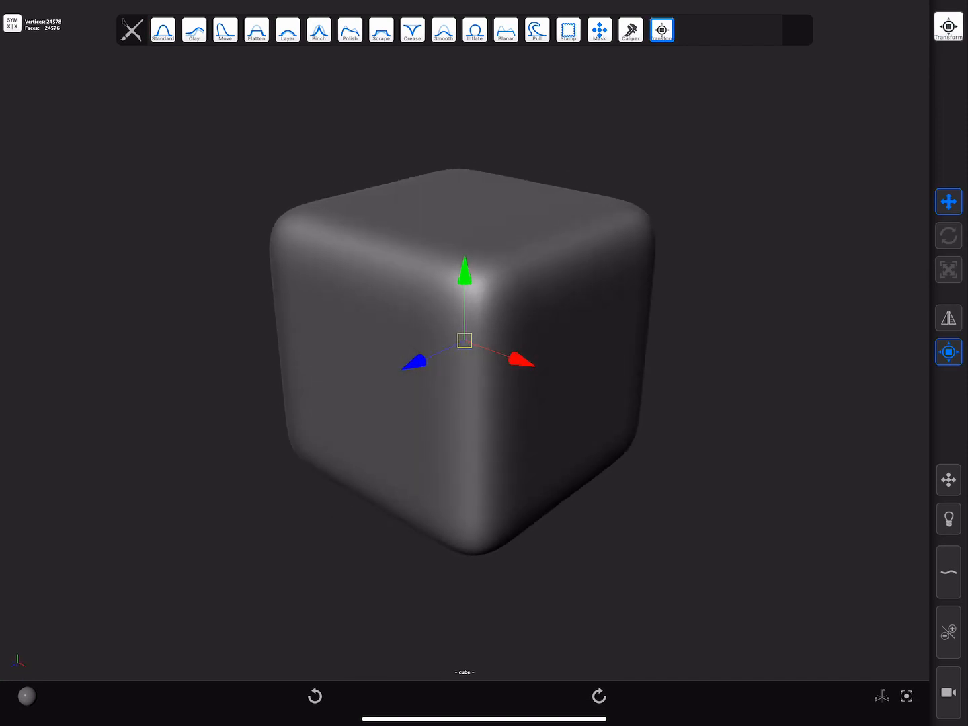
- Toggle the transform between Move and Scale, ending with scale handles on the cube
left_click(950, 269)
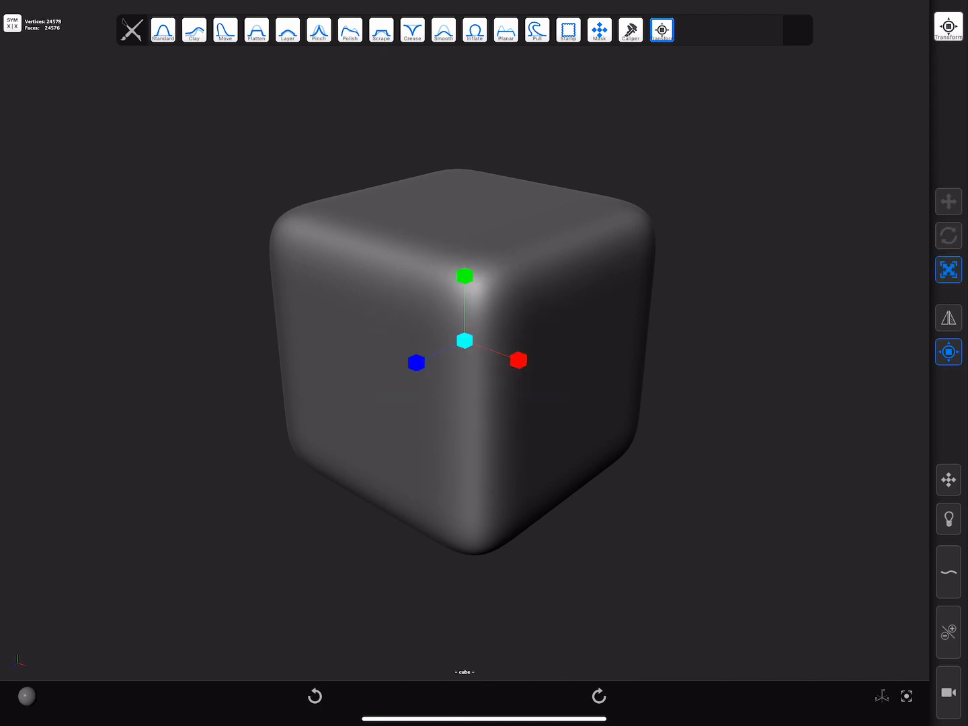
left_click(949, 202)
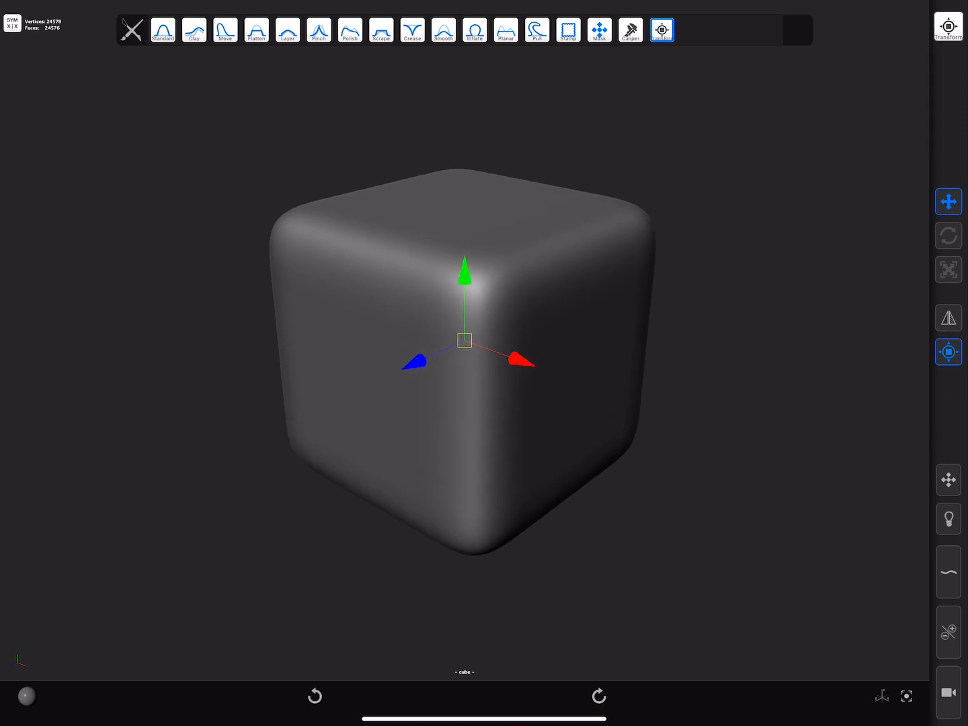
left_click(948, 237)
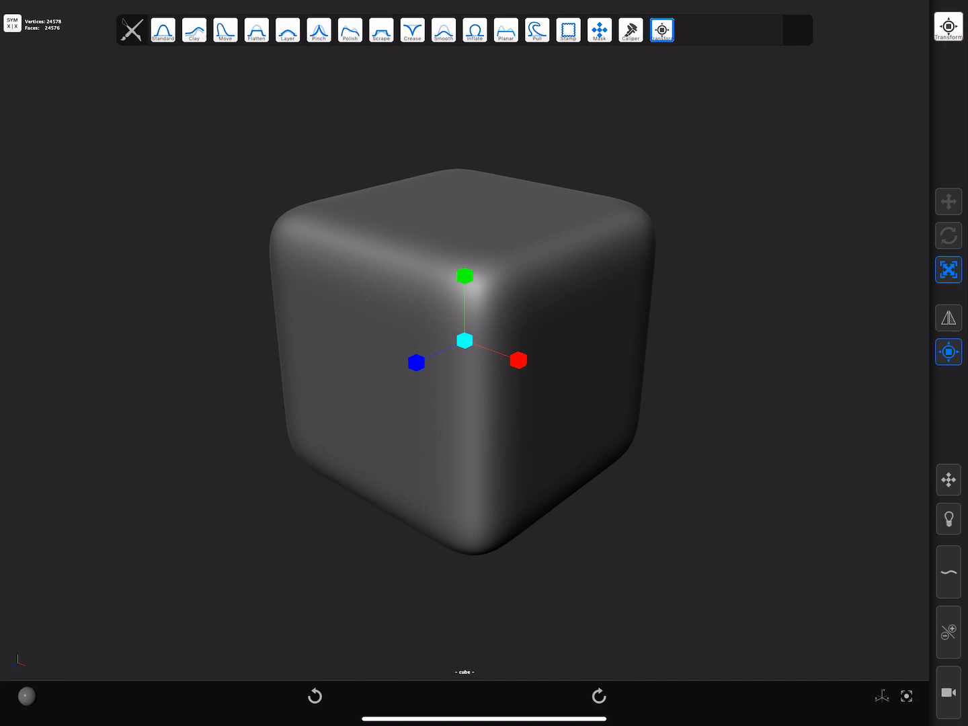
- Stretch the cube taller with the green scale handle, then shrink it back to its height
left_click_drag(465, 276, 465, 240)
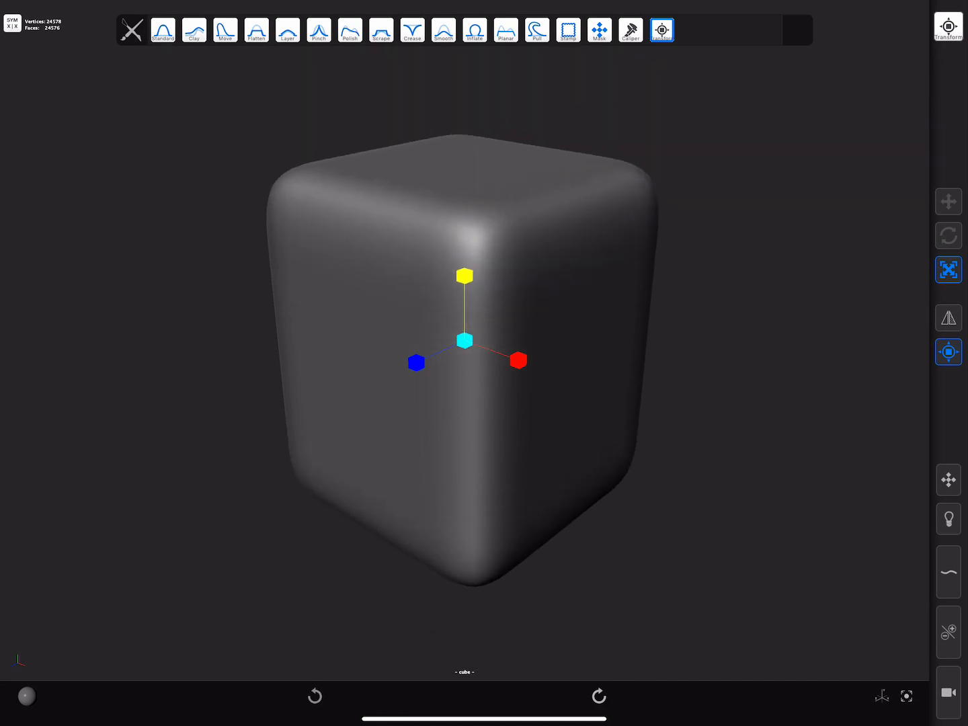
left_click_drag(416, 362, 373, 382)
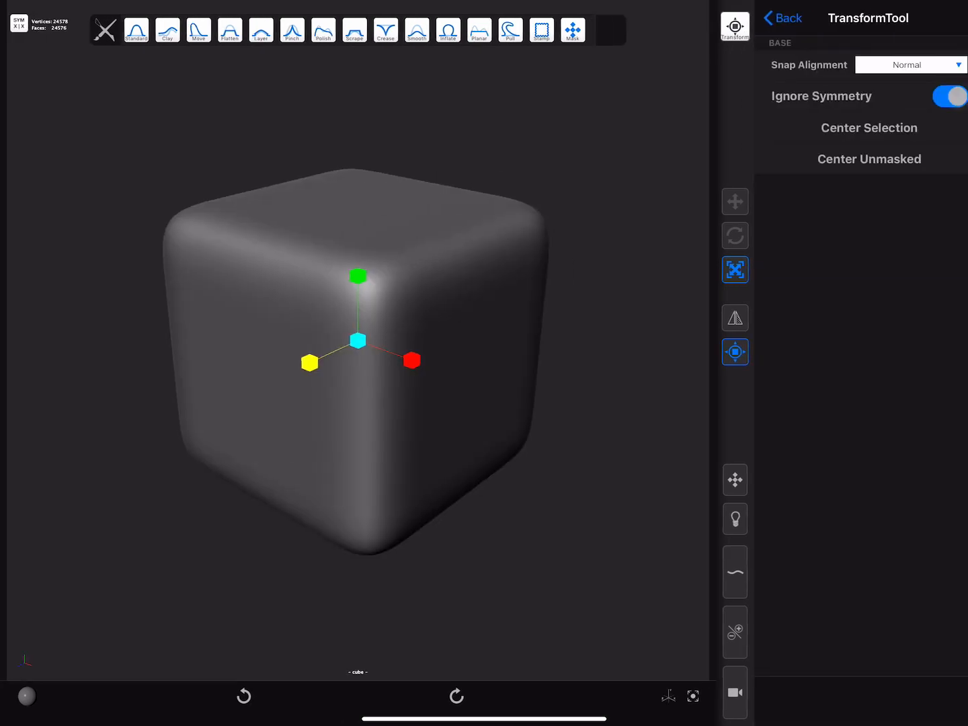
- Turn off Ignore Symmetry, switch to Move and mask a vertical band across the cube
left_click(947, 97)
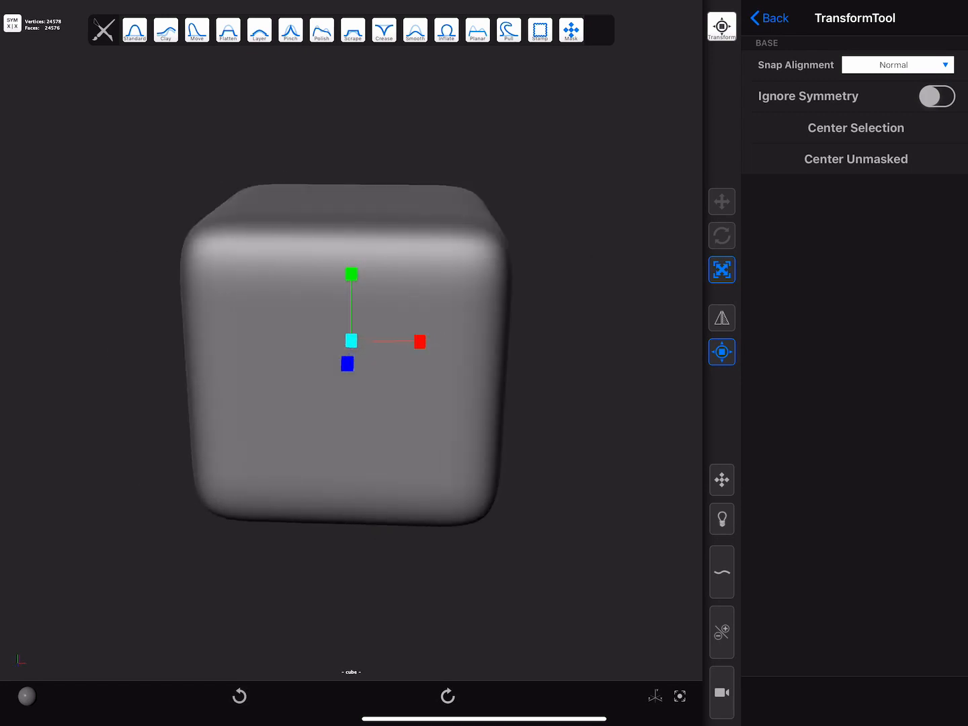
left_click(721, 202)
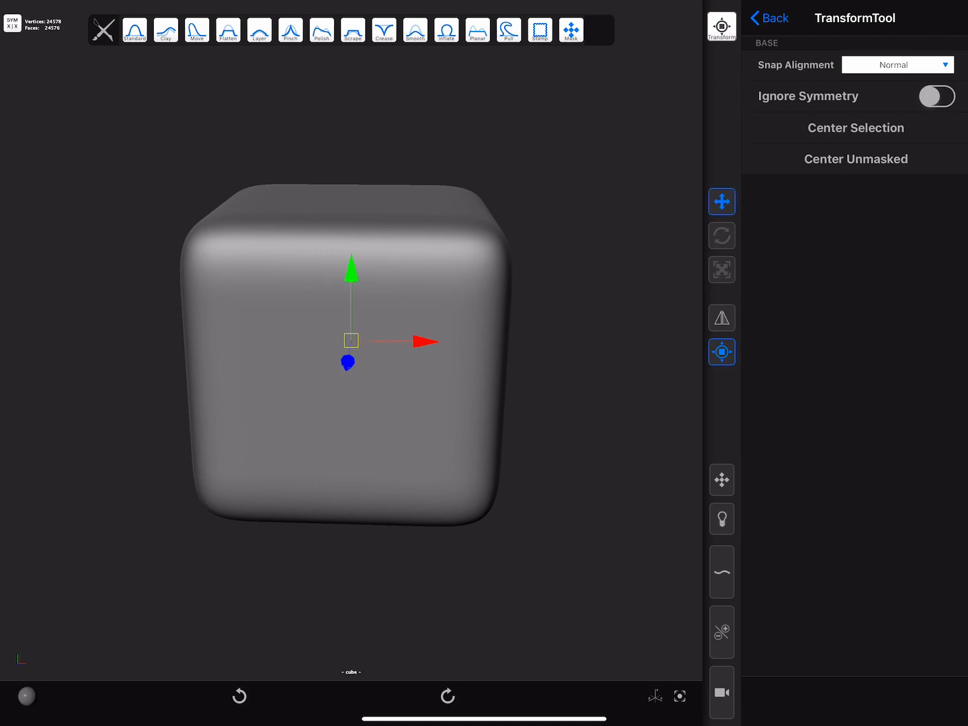
left_click_drag(417, 341, 531, 344)
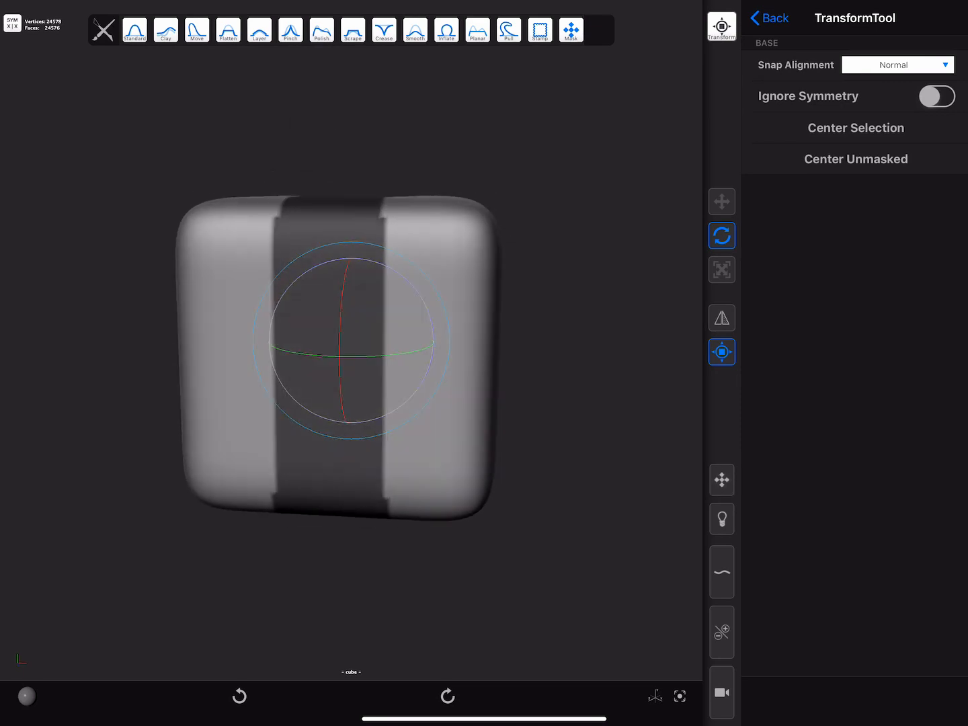
- Toggle the masked cube between Move and Rotate, ending back in move mode
left_click(721, 201)
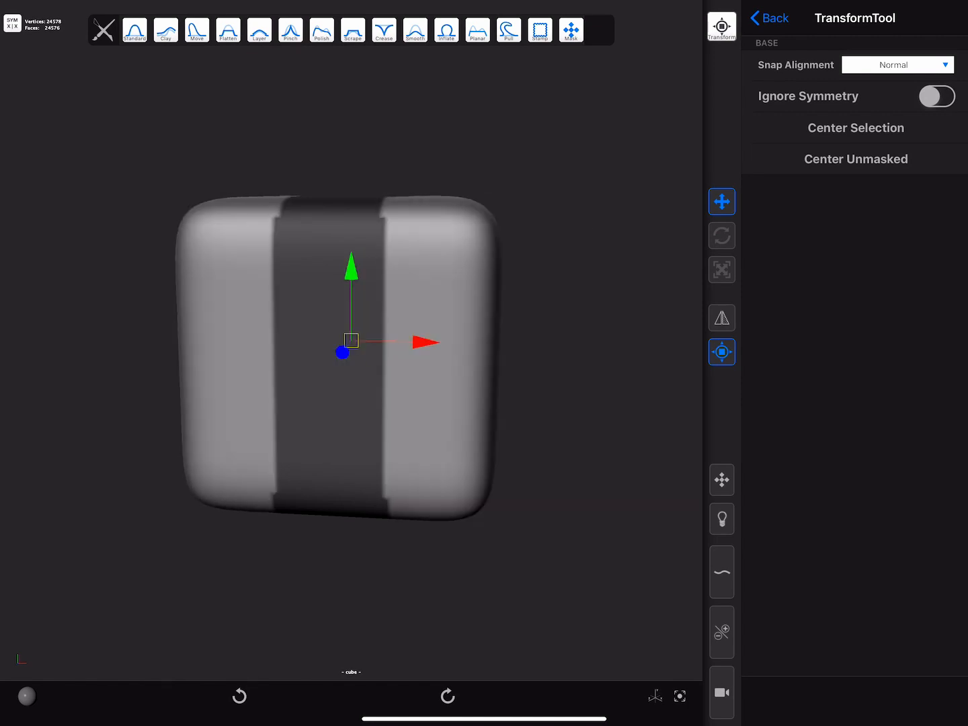
left_click(720, 235)
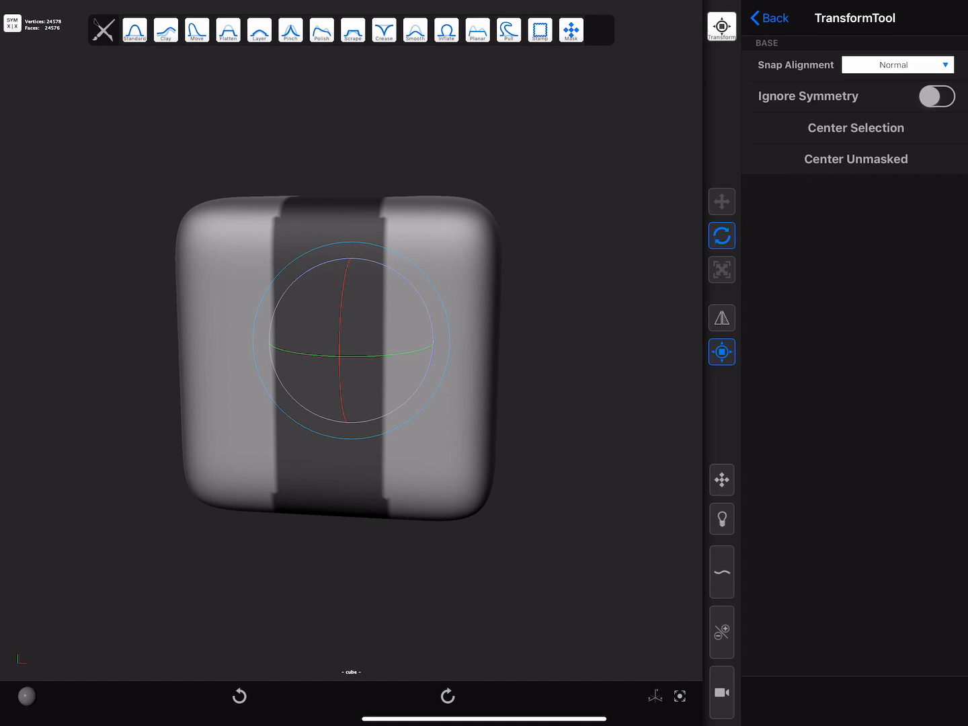
left_click(721, 201)
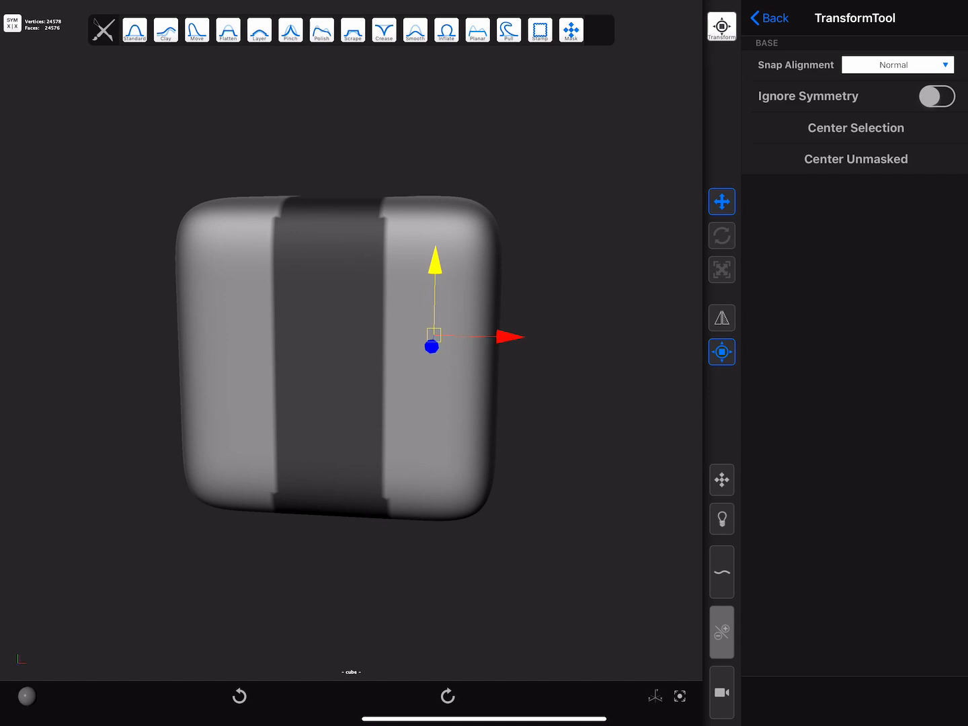
- Drag the pivot to the cube's top-right corner, then bring in the body mesh with the gizmo at the shoulder
left_click_drag(432, 344, 465, 231)
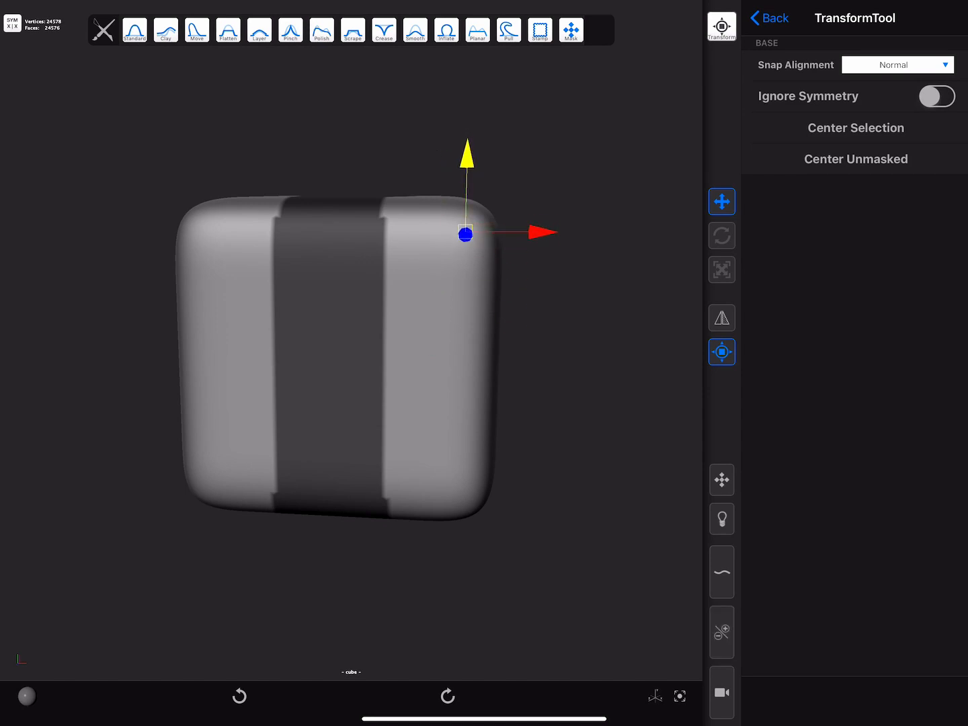
left_click(721, 235)
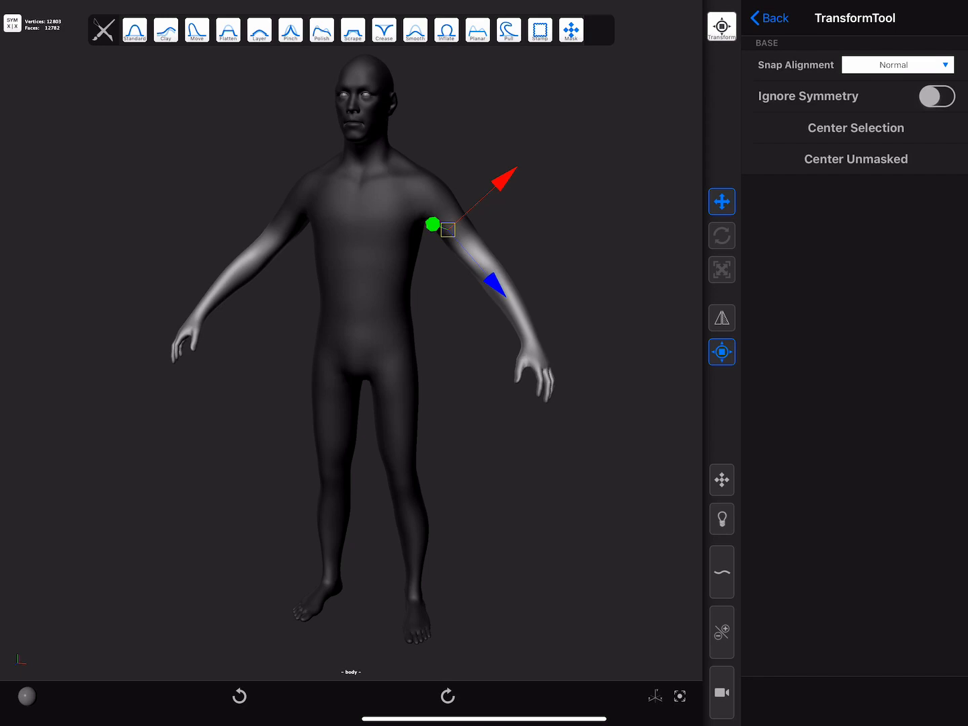
- Rotate each arm downward at its shoulder pivot, alternating Rotate and Move, ending in move mode
left_click(721, 235)
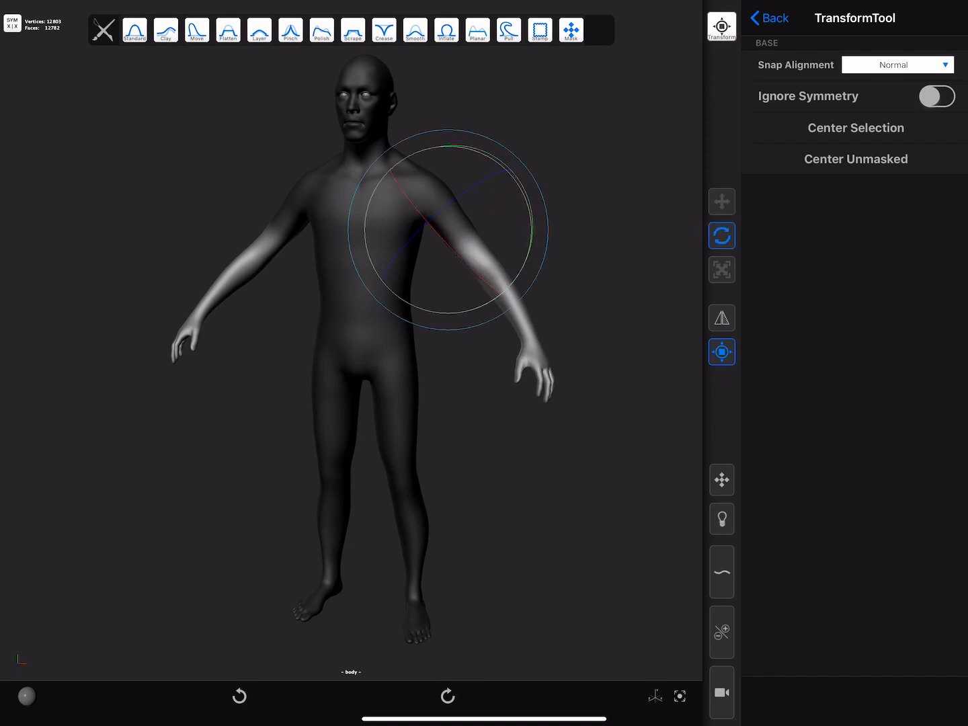
left_click(721, 202)
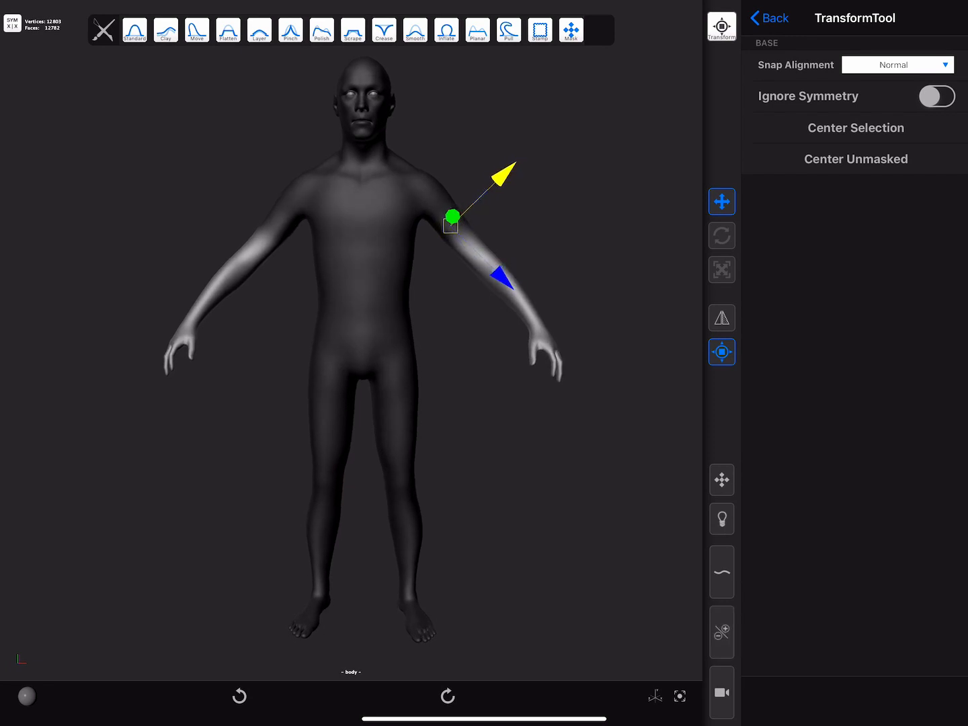
left_click(721, 236)
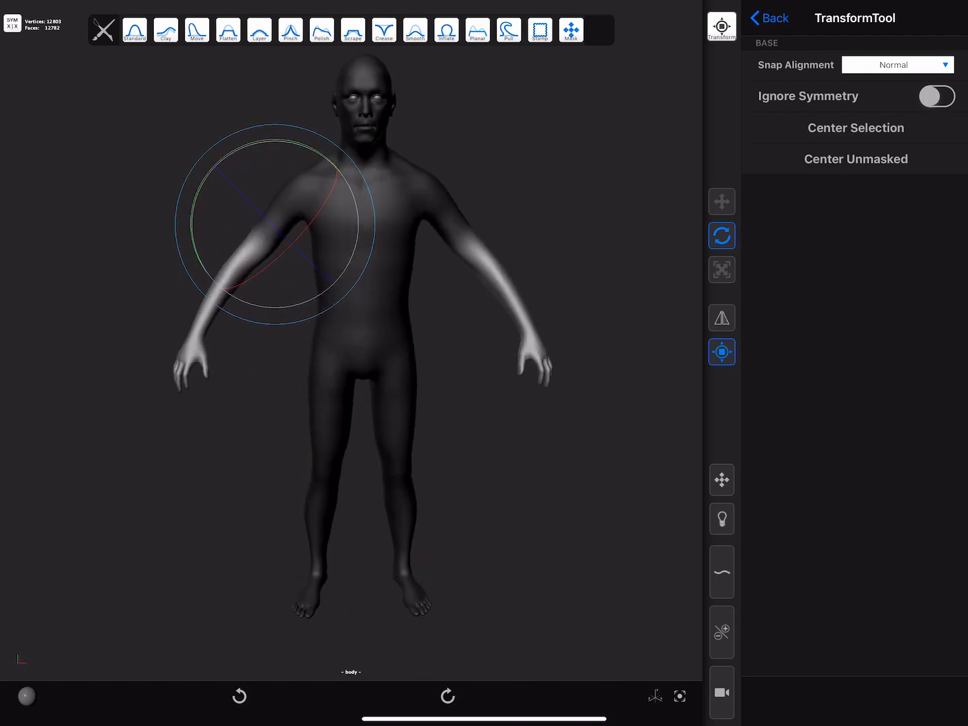
left_click(721, 202)
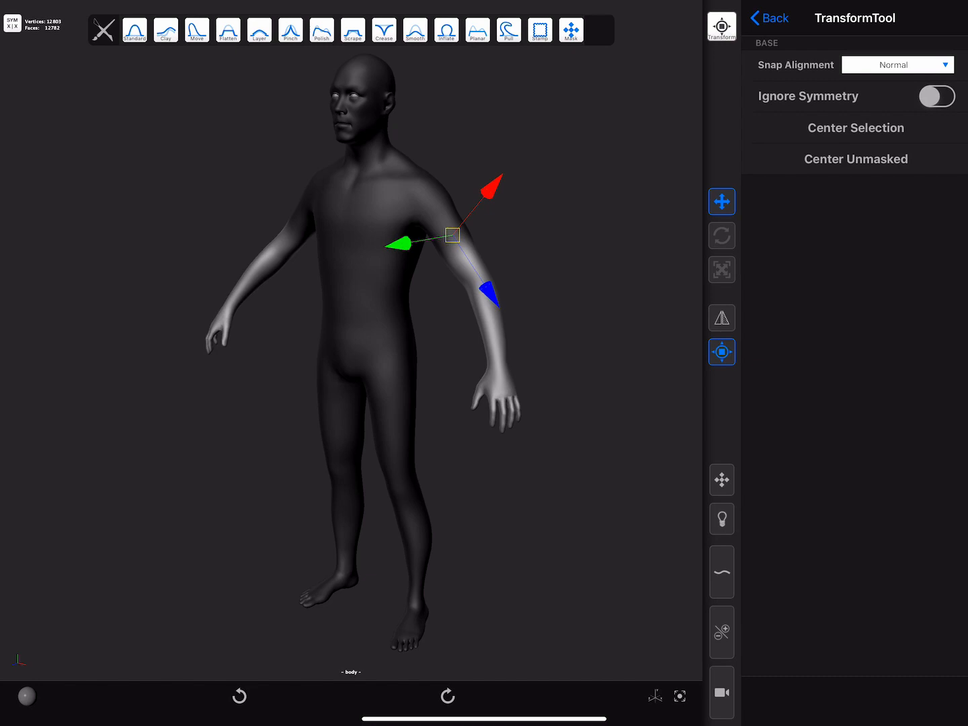
- Toggle Ignore Symmetry on and off, then drag the pivot down to the right hand
left_click(936, 96)
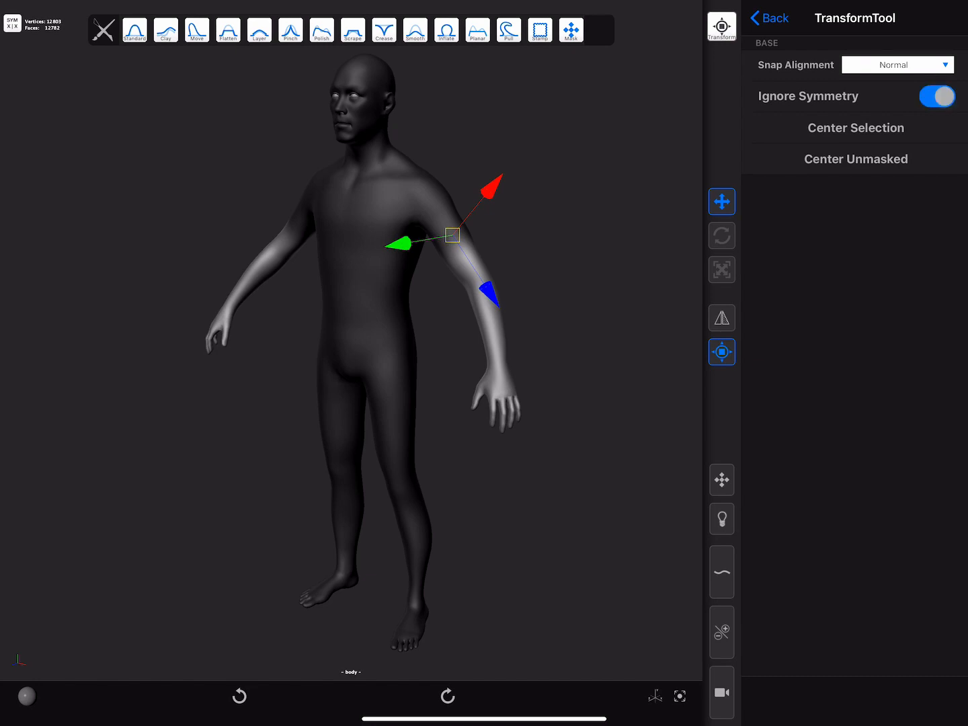
left_click(936, 97)
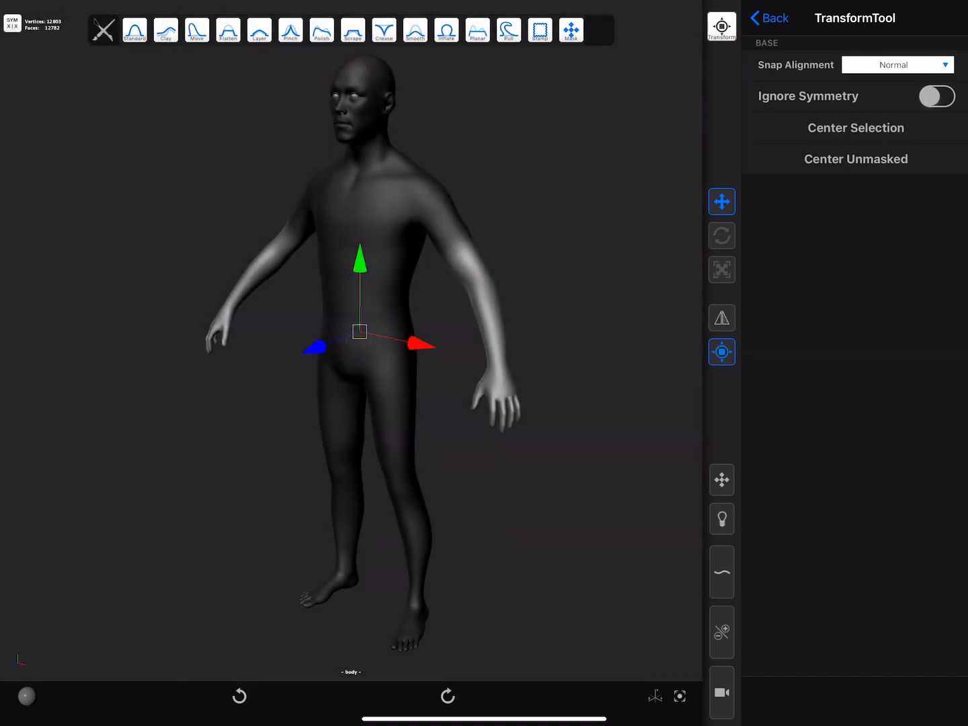
left_click_drag(360, 331, 496, 379)
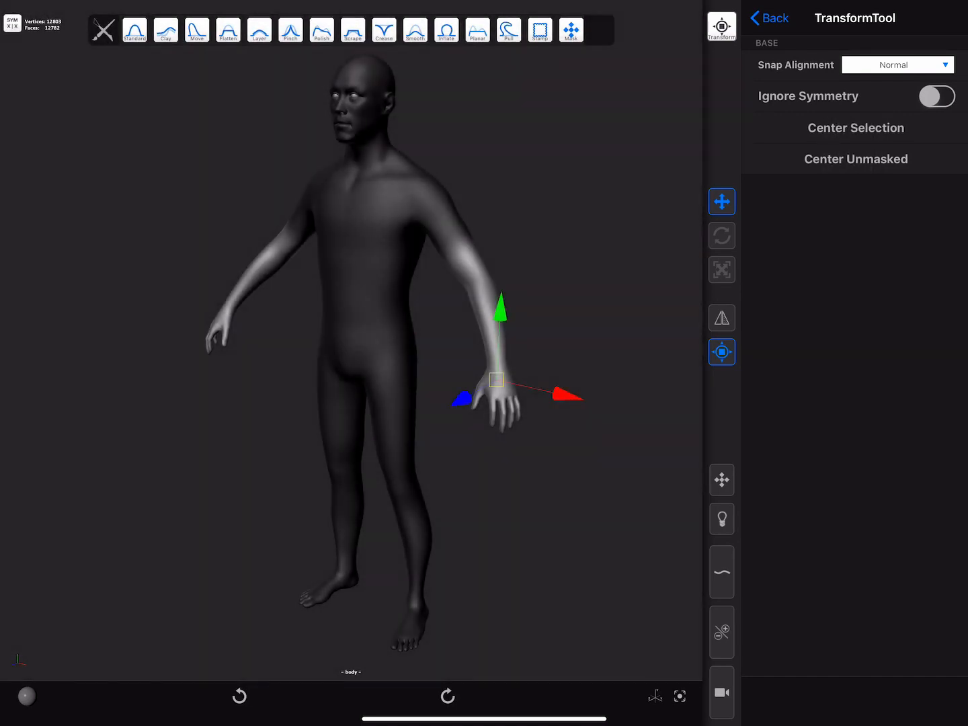